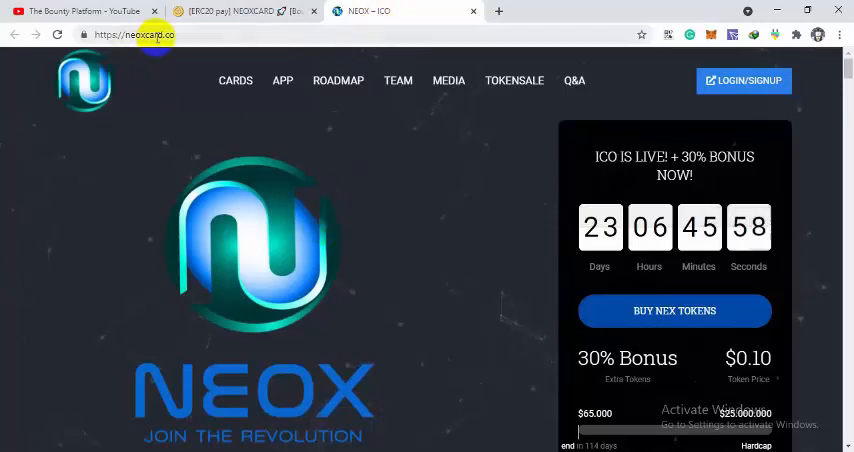
# Step: Scroll past the token sale countdown panel toward the Crypto Credit Cards section
pyautogui.scroll(-3)
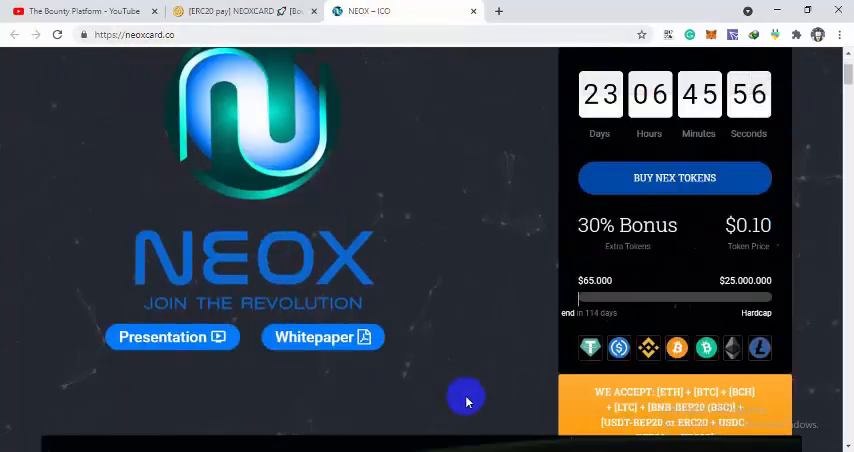
pyautogui.moveTo(443, 331)
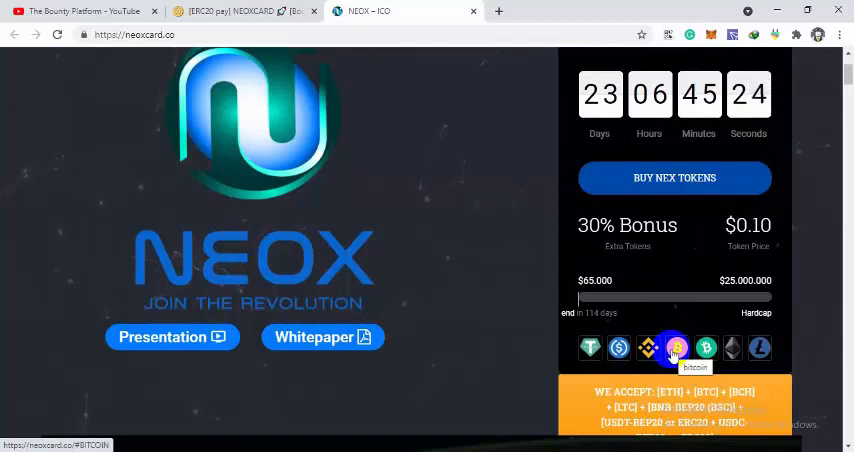
pyautogui.moveTo(728, 348)
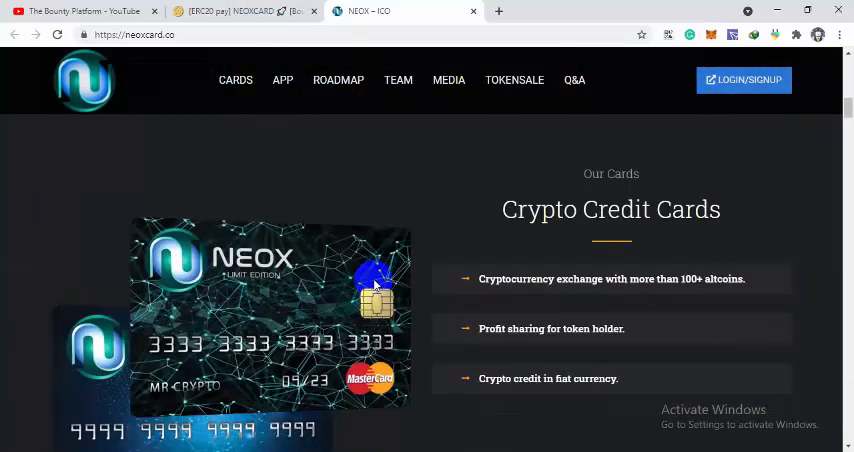
# Step: Scroll below the card images to the note on the free standard card and 3000-investor limited edition
pyautogui.scroll(-3)
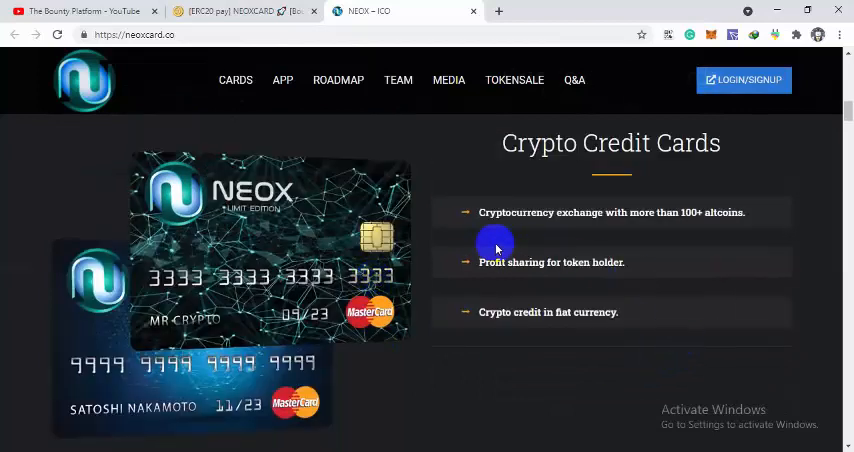
pyautogui.moveTo(685, 218)
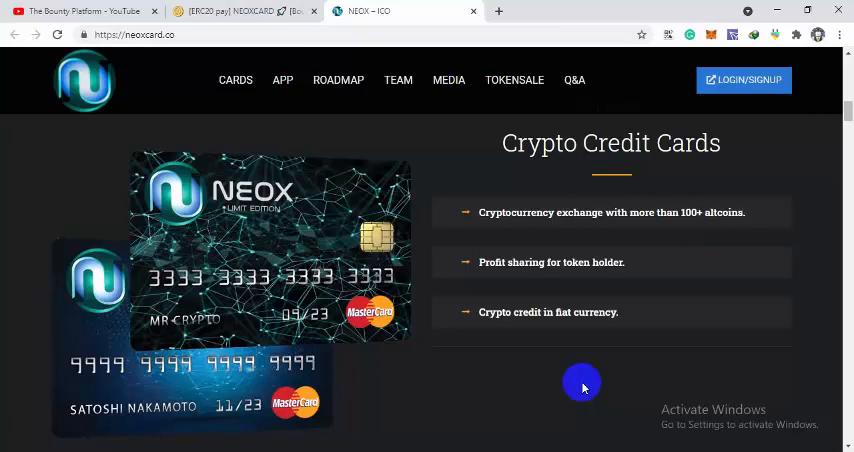
pyautogui.moveTo(587, 385)
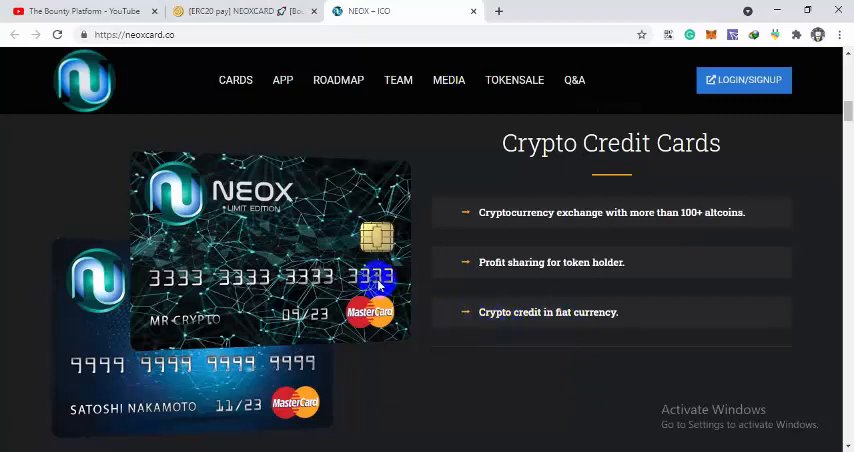
pyautogui.scroll(-3)
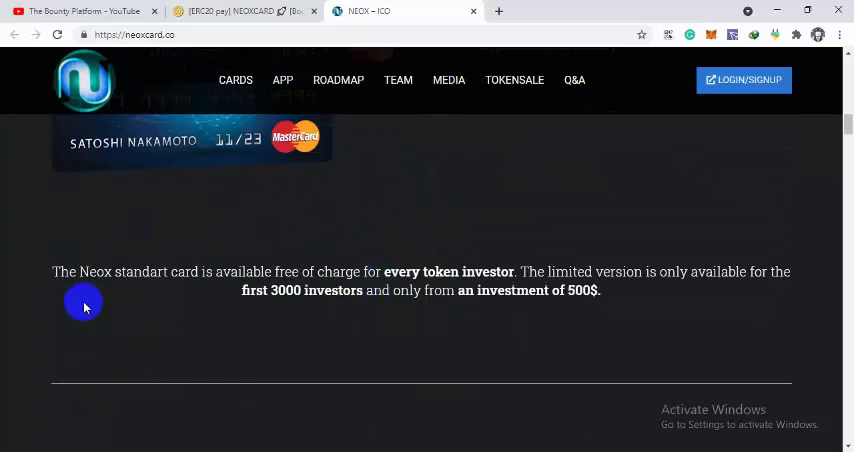
pyautogui.moveTo(255, 271)
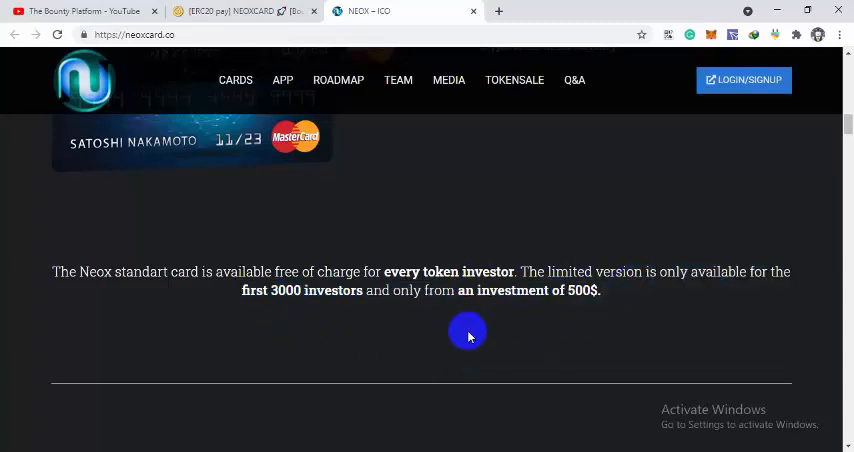
# Step: Scroll through the Wallet APP features (Android/iOS, real-time transfers, card freezing) to the Roadmap heading
pyautogui.scroll(-3)
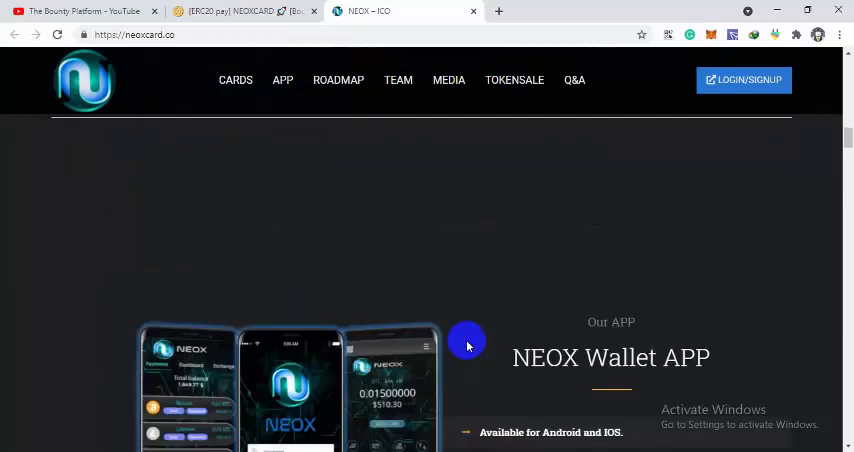
pyautogui.scroll(-3)
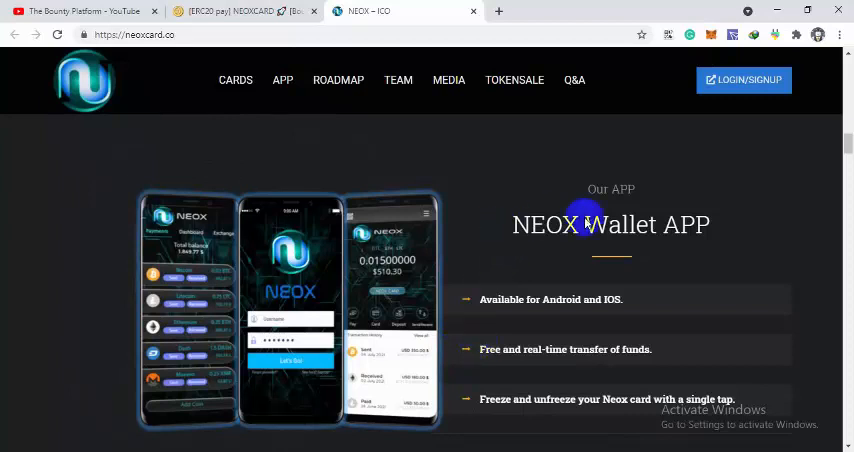
pyautogui.scroll(-3)
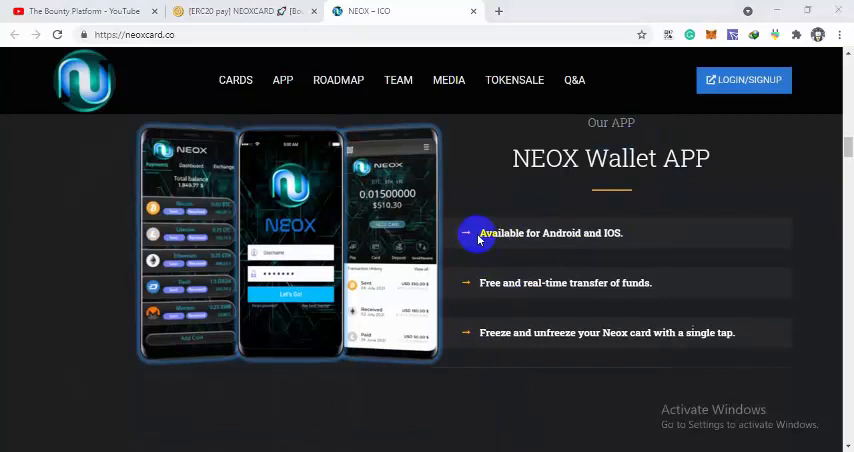
pyautogui.moveTo(558, 290)
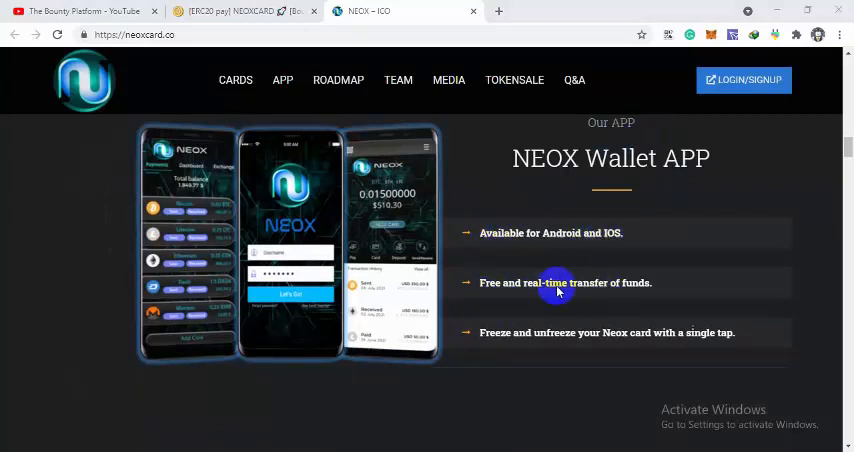
pyautogui.moveTo(571, 343)
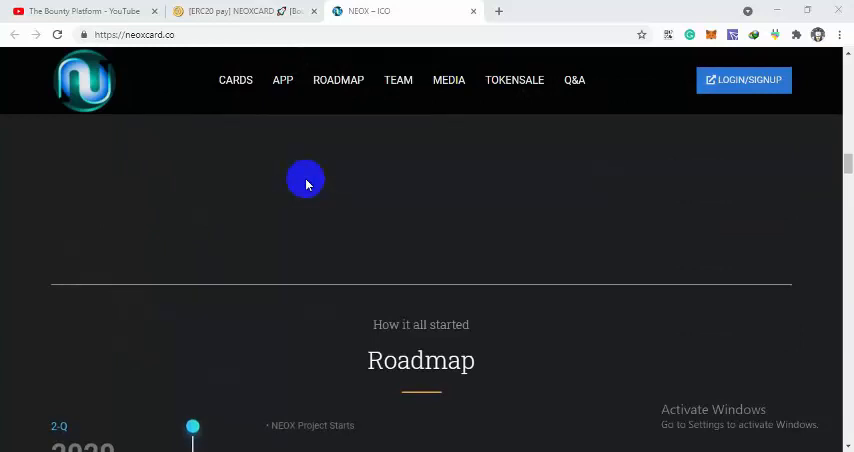
# Step: Scroll past the Roadmap, Team and Media logo grid to the Tokensale section with NEX price and ICO supply
pyautogui.scroll(-3)
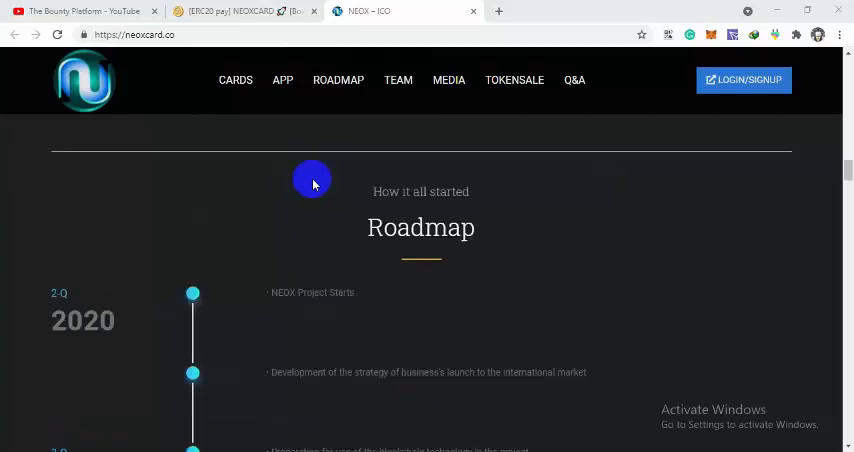
pyautogui.scroll(-3)
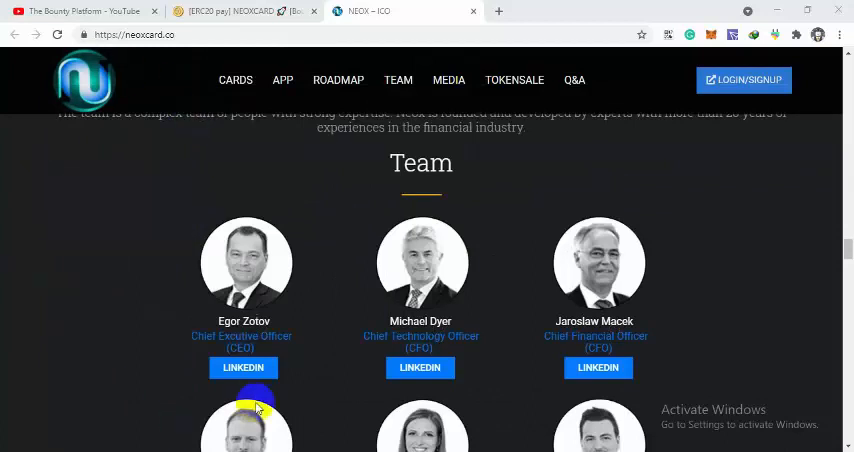
pyautogui.moveTo(278, 340)
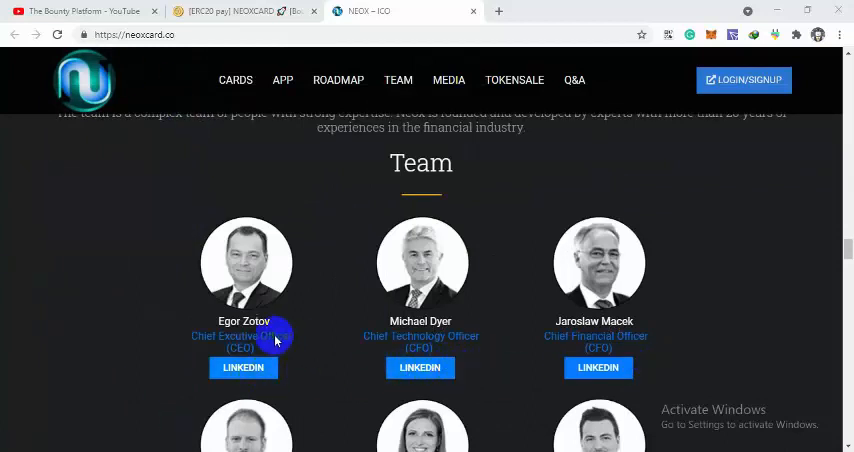
pyautogui.scroll(-3)
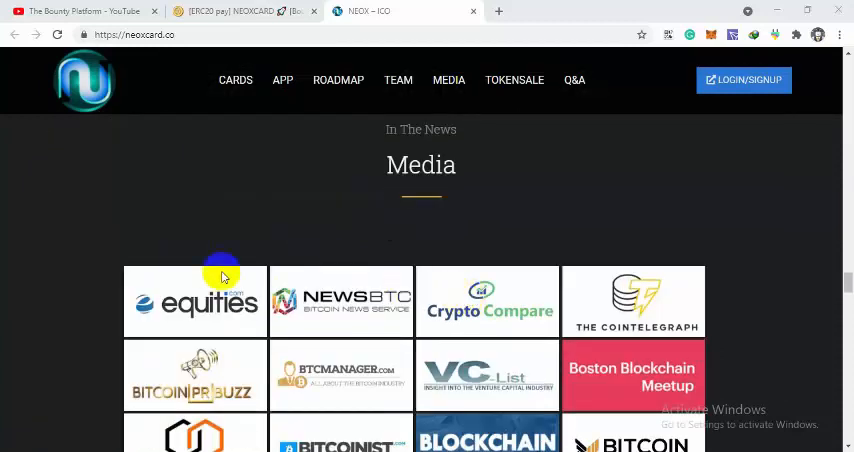
pyautogui.scroll(-3)
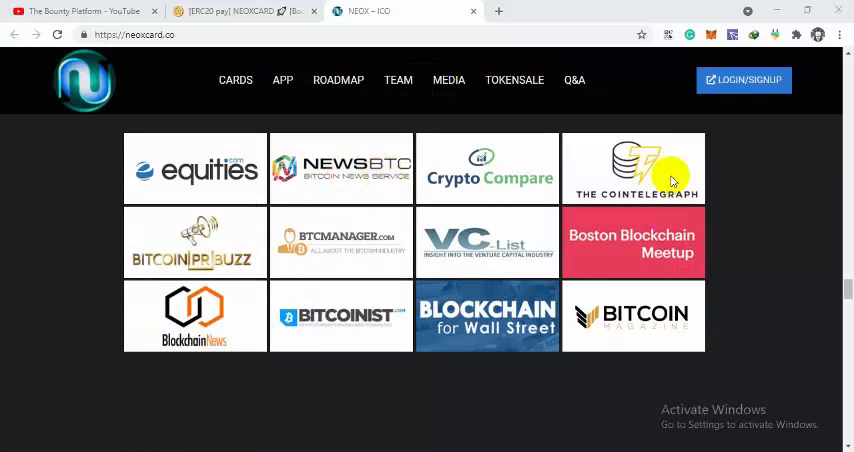
pyautogui.moveTo(285, 405)
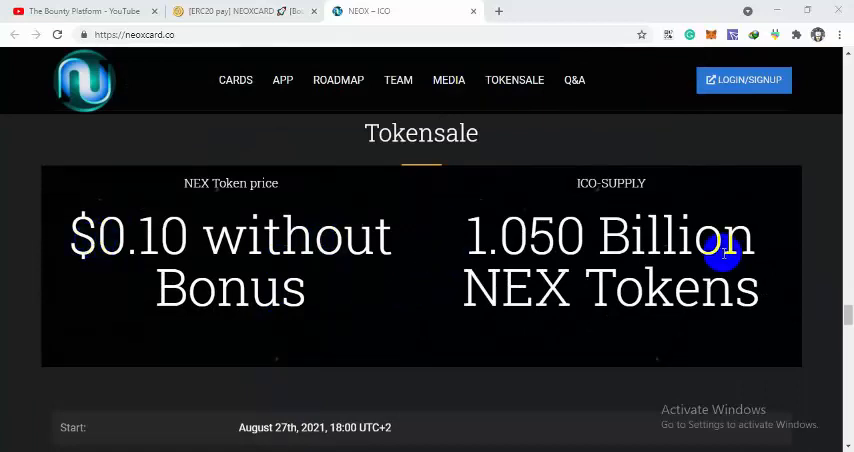
# Step: Highlight the 1.050 ICO supply figure and scroll through the tokensale details and Token Discount Stages
pyautogui.doubleClick(524, 237)
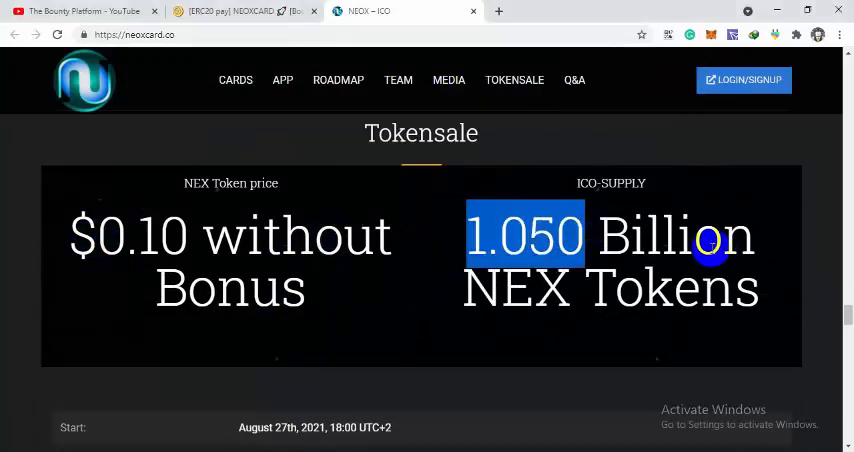
pyautogui.scroll(-3)
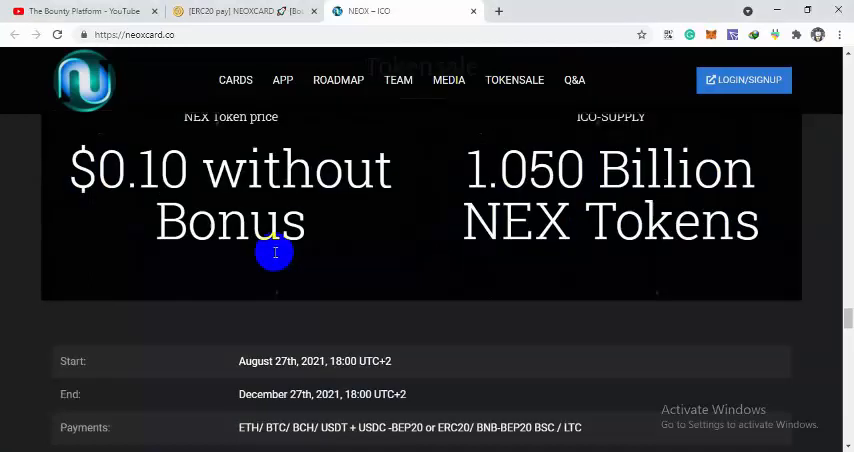
pyautogui.scroll(-3)
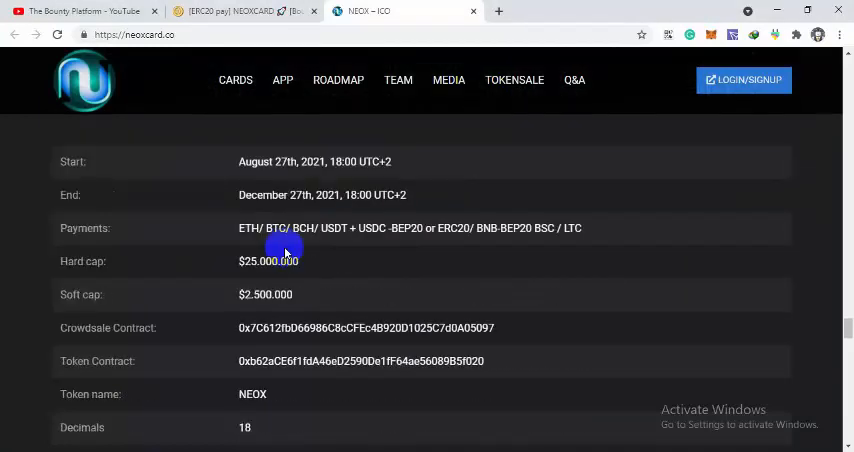
pyautogui.scroll(-3)
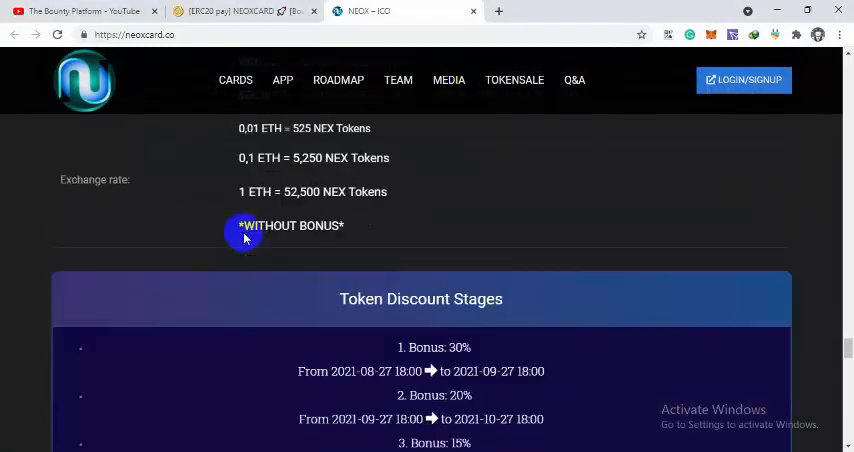
pyautogui.scroll(-3)
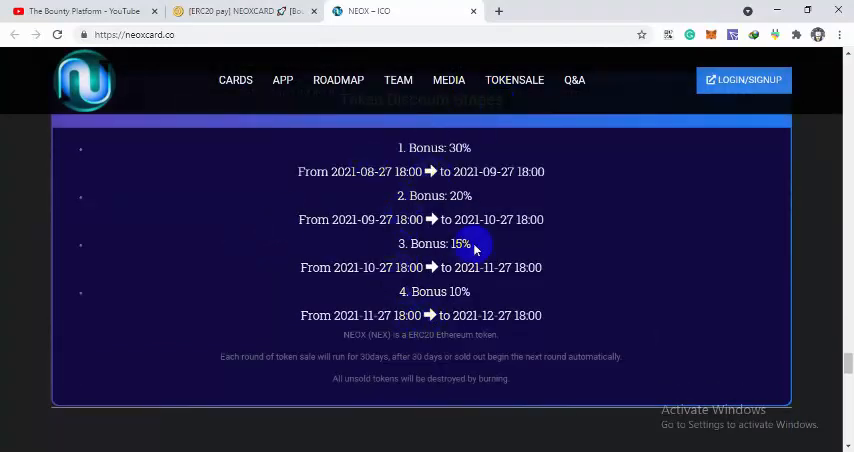
# Step: Continue through Token Distribution, Contact Us and Q&A, ending back on the Token Distribution chart
pyautogui.scroll(-3)
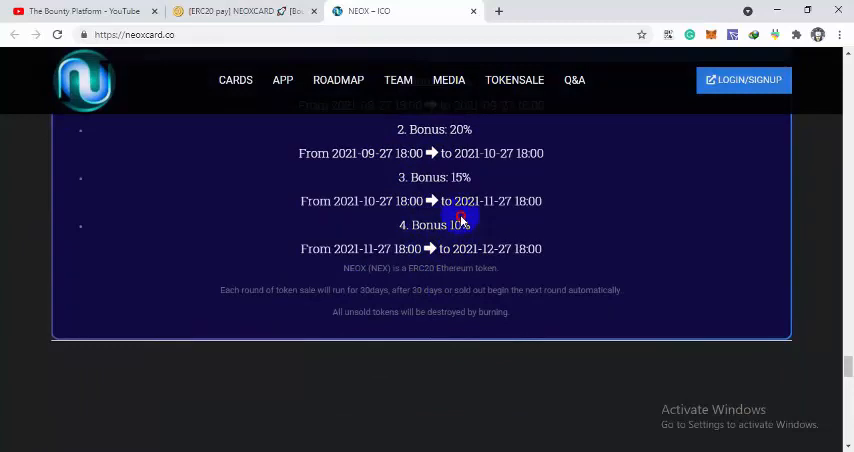
pyautogui.scroll(-3)
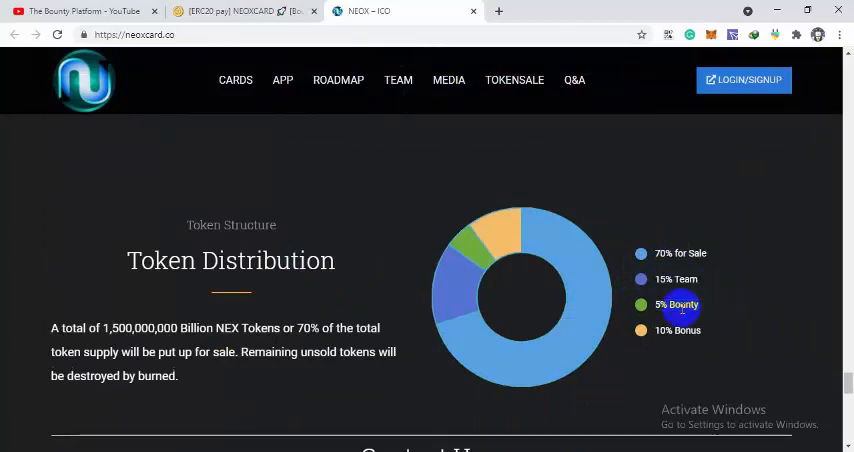
pyautogui.scroll(-3)
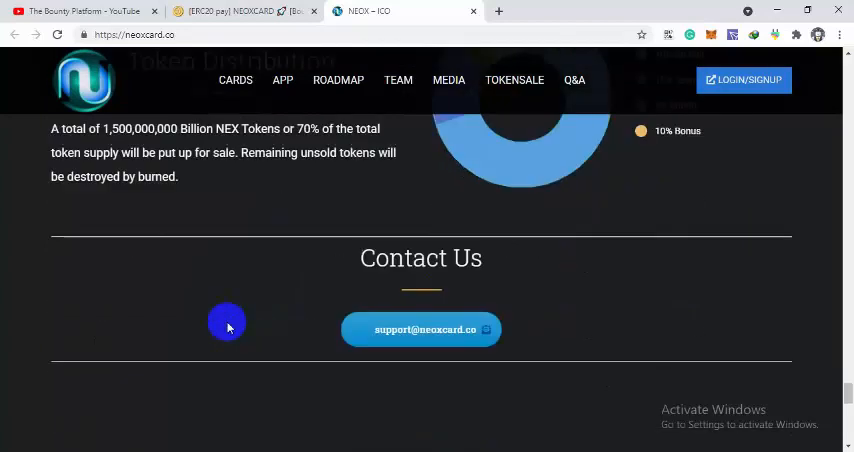
pyautogui.scroll(-3)
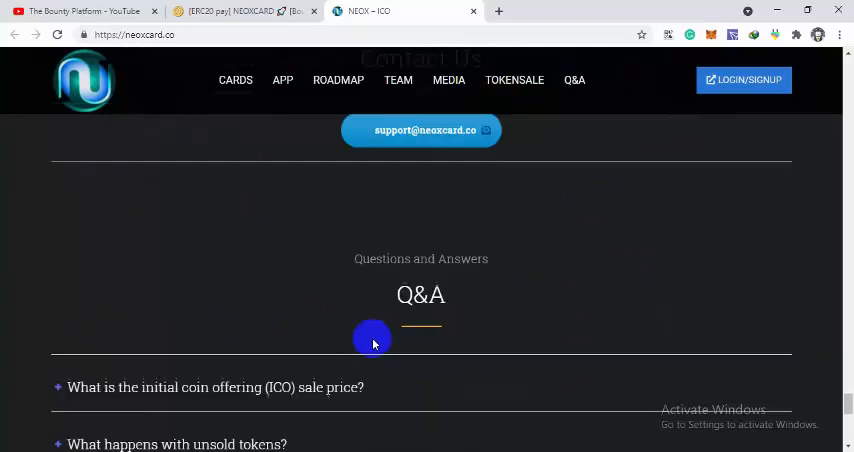
pyautogui.scroll(-3)
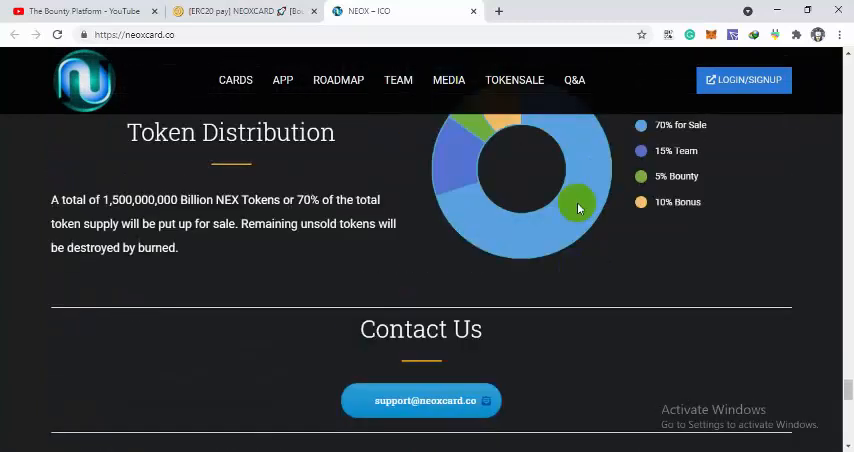
# Step: Switch to the Bitcointalk NEOXCARD bounty thread and scroll through its rules, Telegram and Medium bounties
pyautogui.click(240, 11)
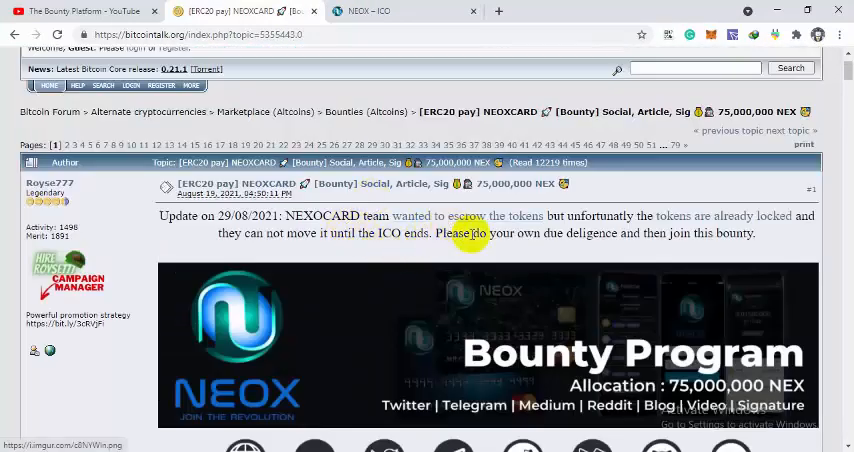
pyautogui.moveTo(527, 257)
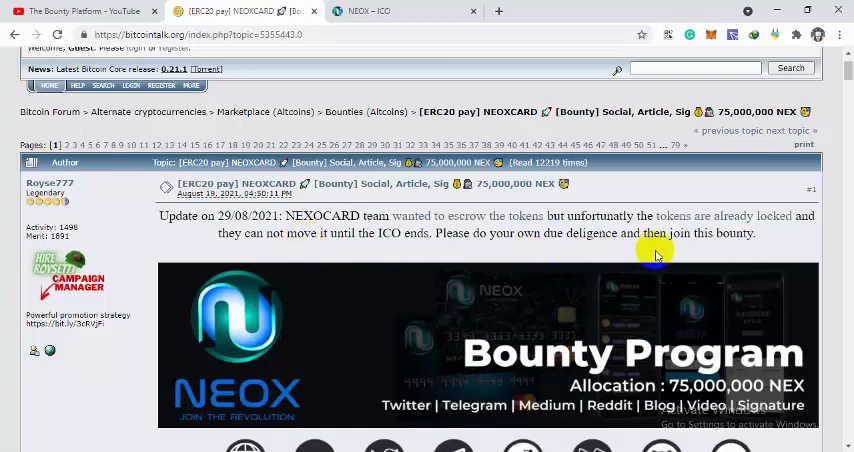
pyautogui.scroll(-3)
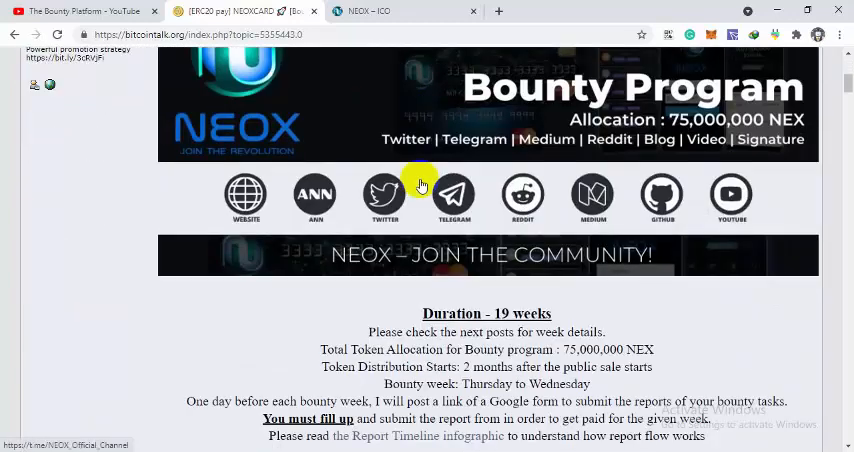
pyautogui.scroll(-3)
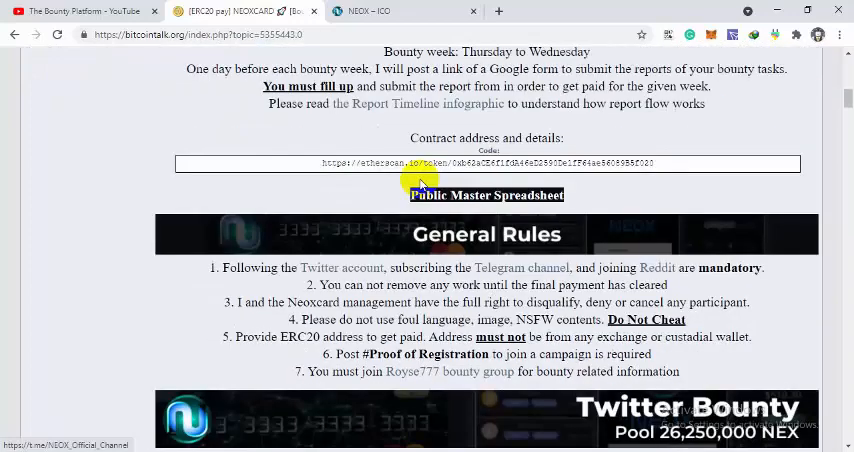
pyautogui.scroll(-3)
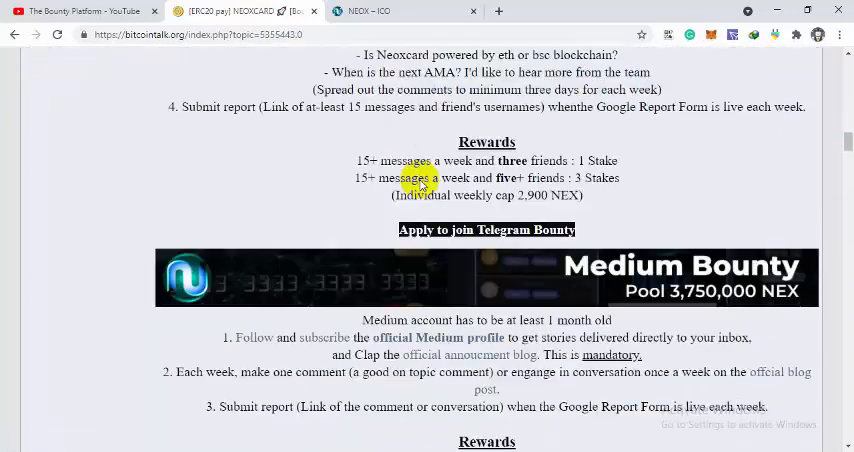